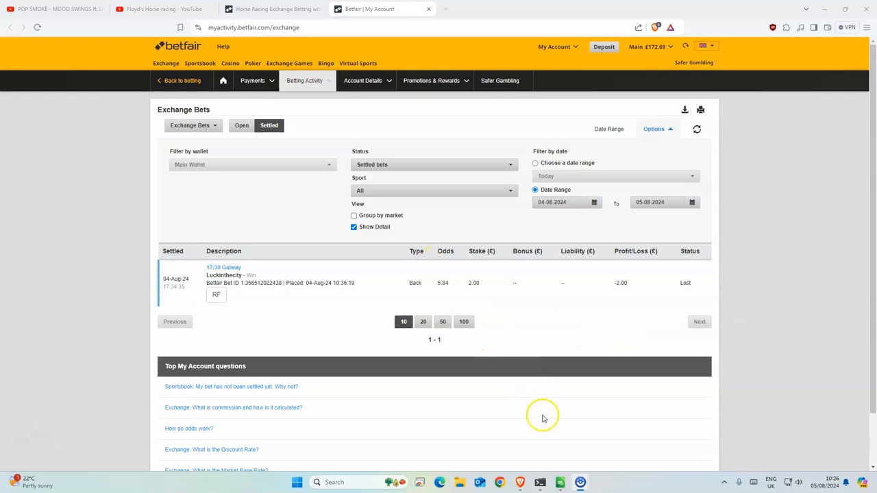
{"action": "mouse_move", "coordinate": [474, 291]}
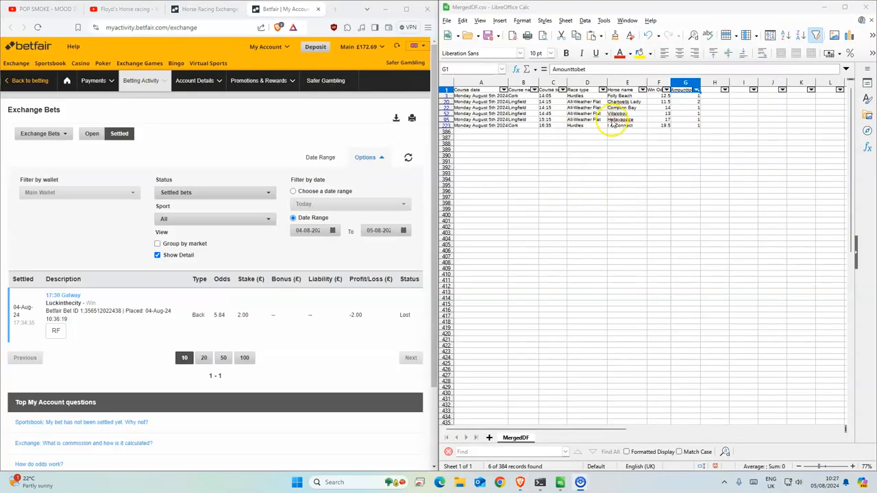
{"action": "mouse_move", "coordinate": [647, 98]}
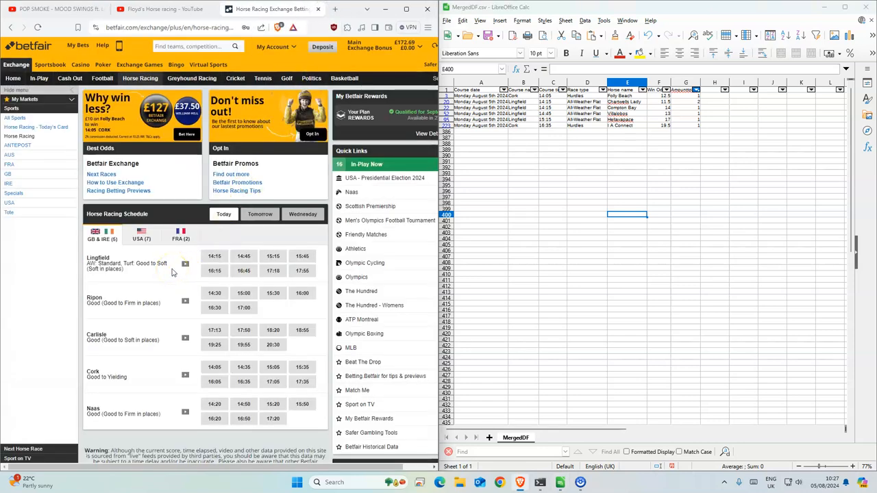
{"action": "mouse_move", "coordinate": [153, 315]}
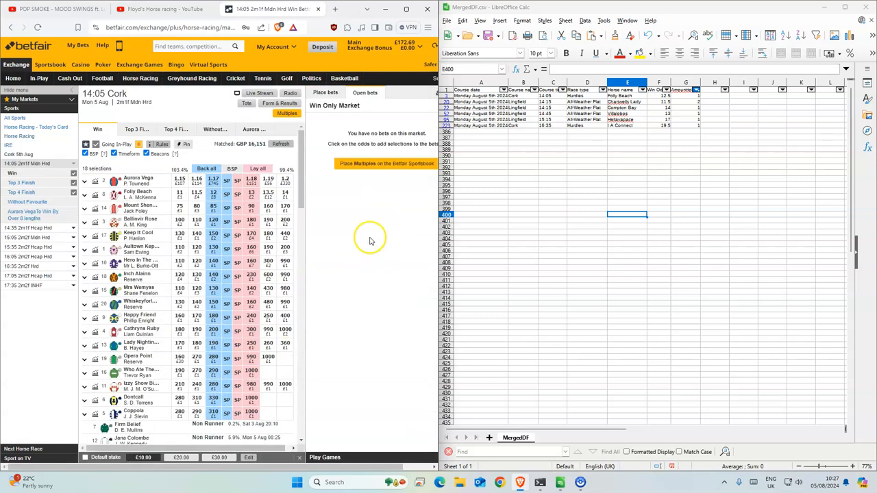
Step: Place and confirm a £1 back bet on Folly Beach at 12.5, then mark the next race in the sheet
{"action": "left_click", "coordinate": [214, 195]}
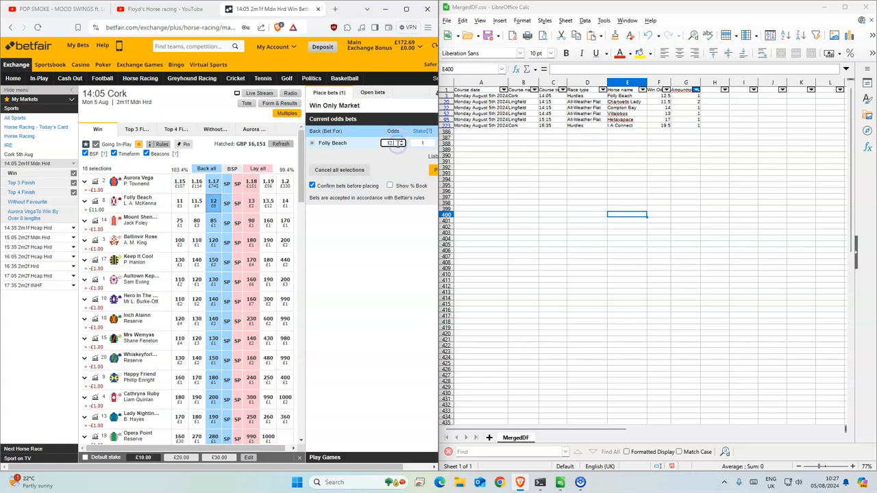
{"action": "left_click", "coordinate": [430, 172]}
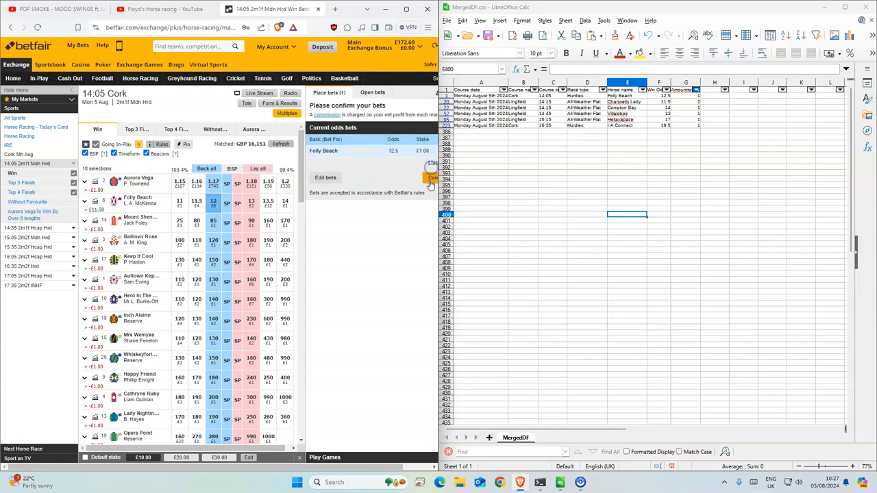
{"action": "left_click", "coordinate": [431, 178]}
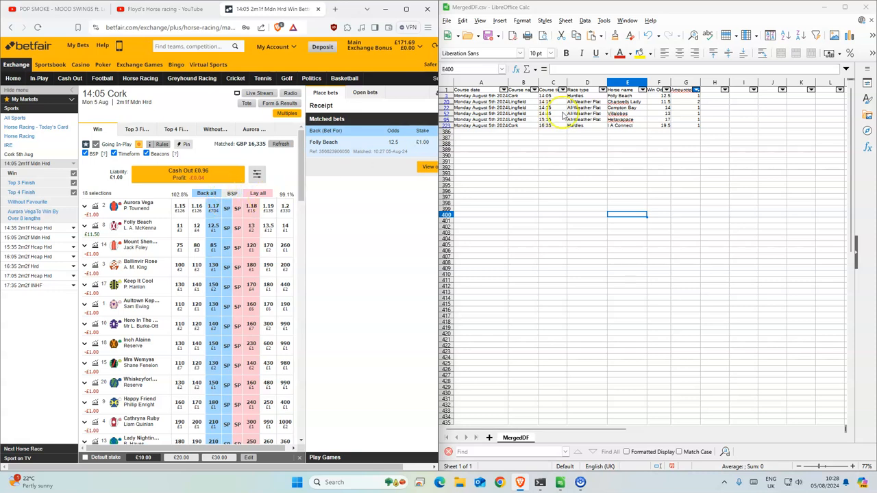
{"action": "left_click", "coordinate": [587, 101]}
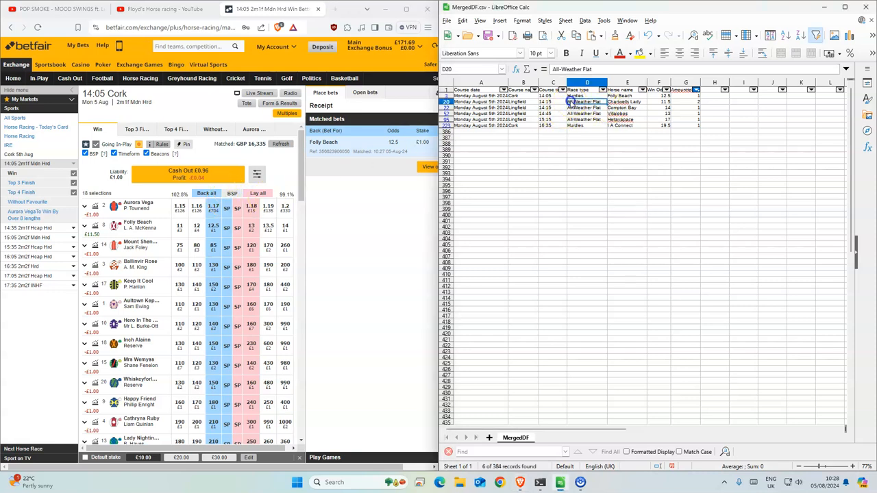
Step: Mark the two 14:15 Lingfield selections and add Charlwells Lady and Compton Bay to the bet slip
{"action": "left_click_drag", "start_coordinate": [587, 101], "coordinate": [658, 107]}
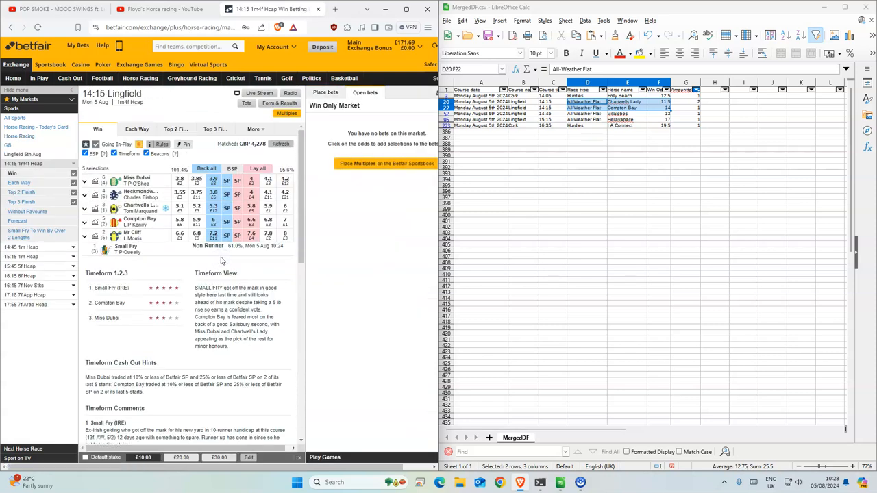
{"action": "left_click", "coordinate": [213, 221]}
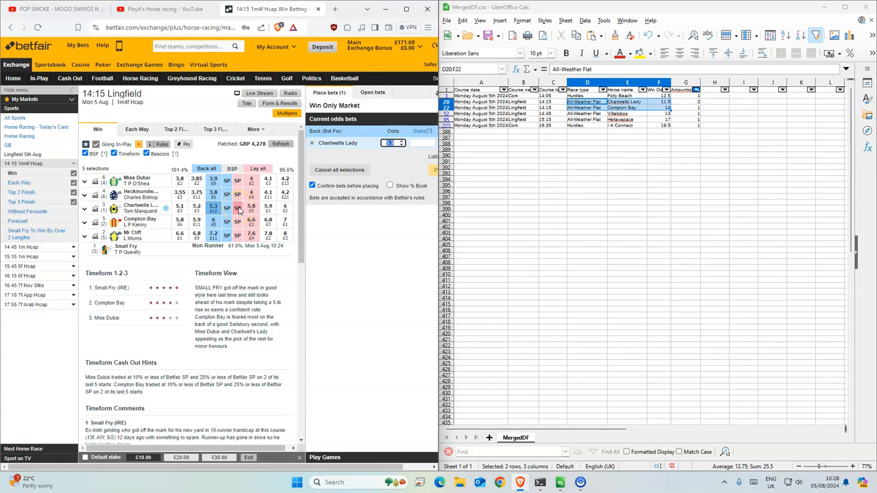
{"action": "left_click", "coordinate": [237, 219]}
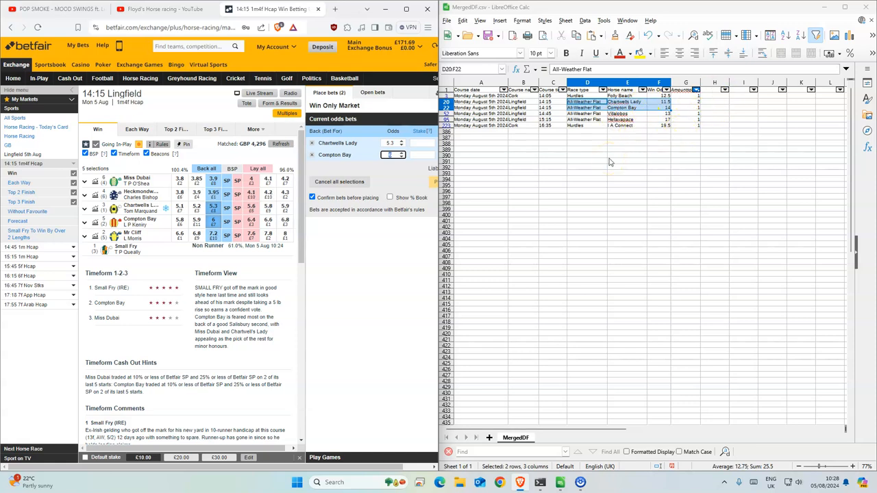
{"action": "mouse_move", "coordinate": [688, 123]}
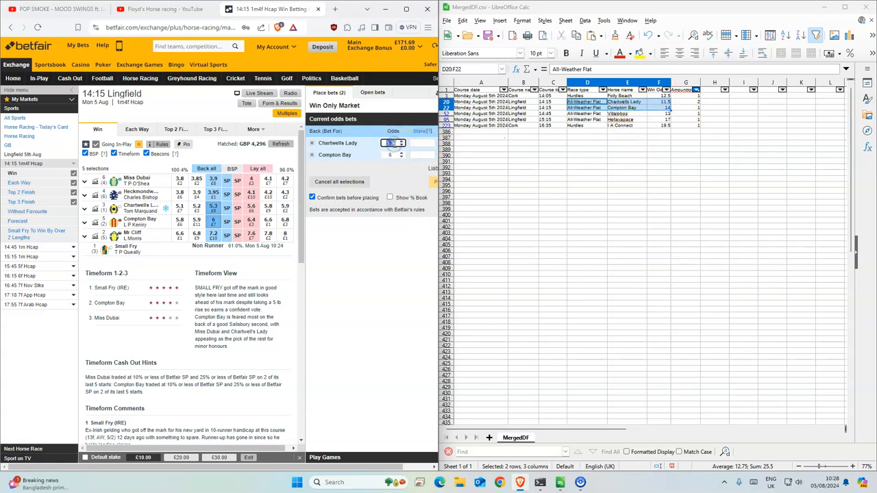
Step: Set odds of 11.5 and 14 with £1 stakes and confirm both Lingfield back bets
{"action": "left_click", "coordinate": [392, 154]}
{"action": "type", "text": "14"}
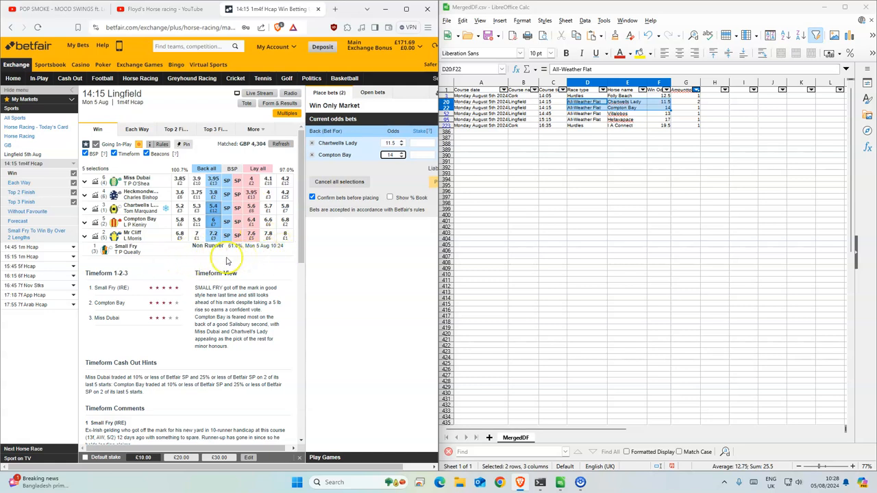
{"action": "mouse_move", "coordinate": [518, 134]}
{"action": "type", "text": "2"}
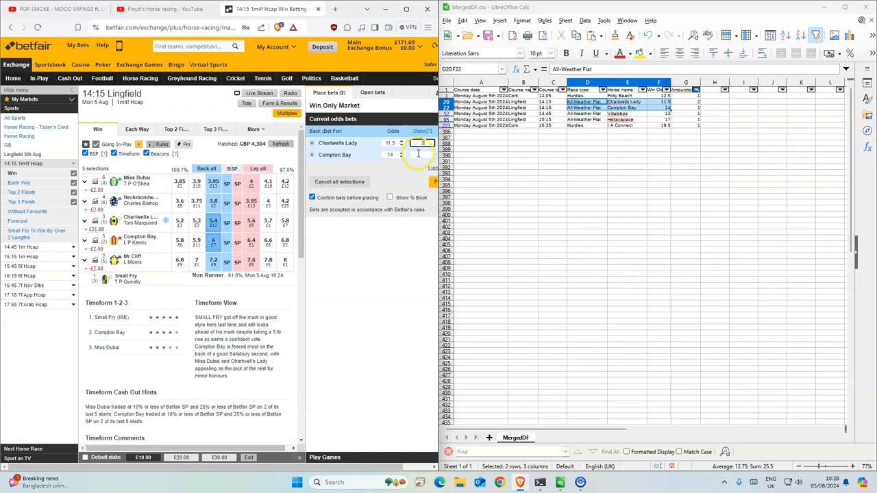
{"action": "left_click", "coordinate": [434, 184]}
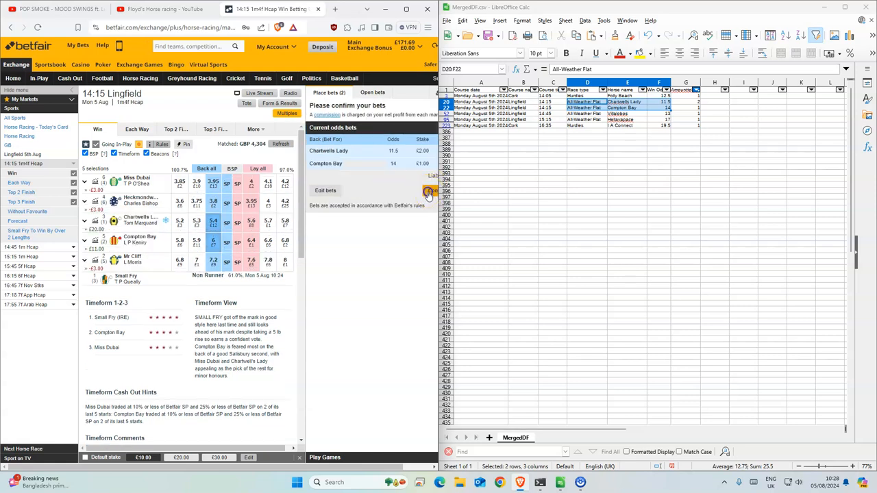
{"action": "left_click", "coordinate": [431, 191]}
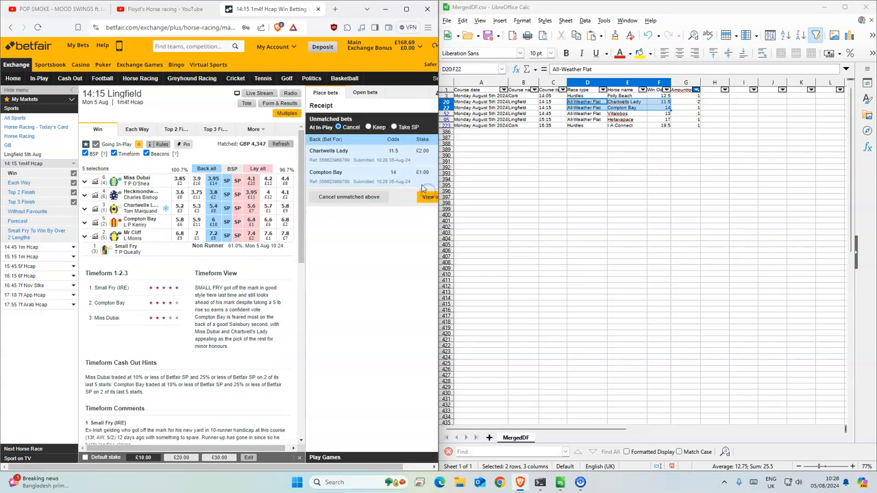
Step: Back Hellenascence for £1 at 18.5 in the 15:15 Lingfield race and return to the schedule
{"action": "left_click", "coordinate": [430, 198]}
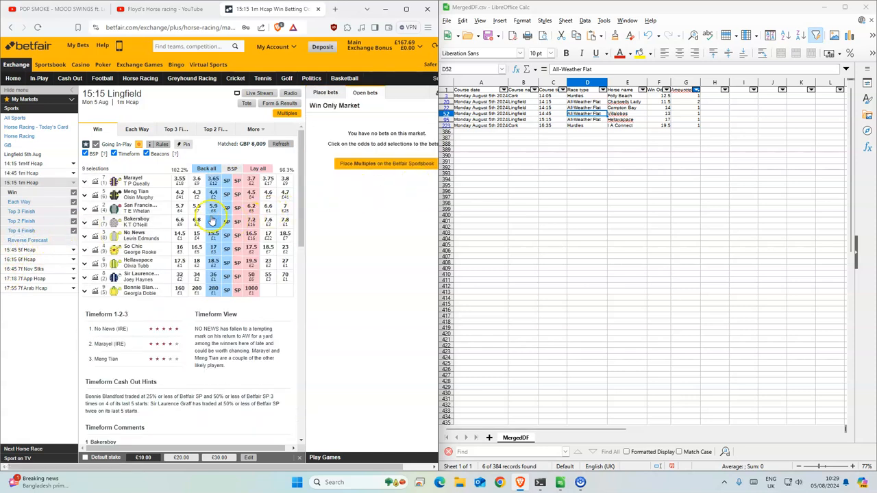
{"action": "left_click", "coordinate": [213, 261]}
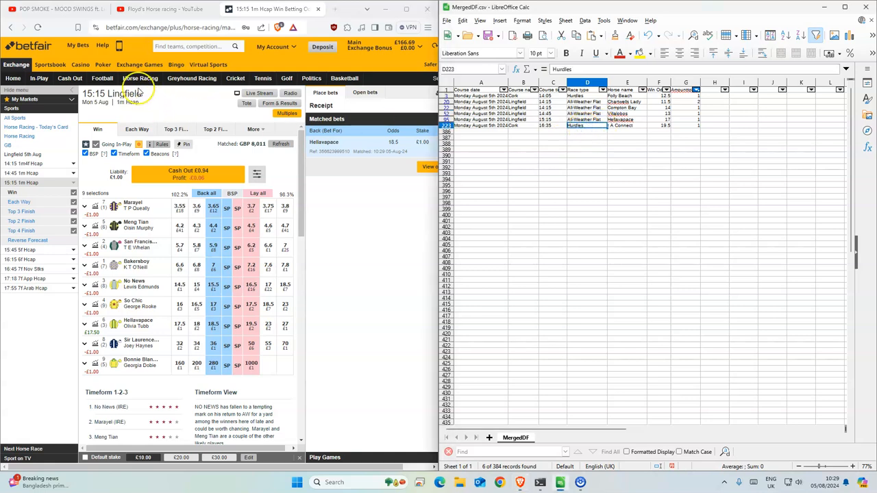
{"action": "left_click", "coordinate": [140, 78]}
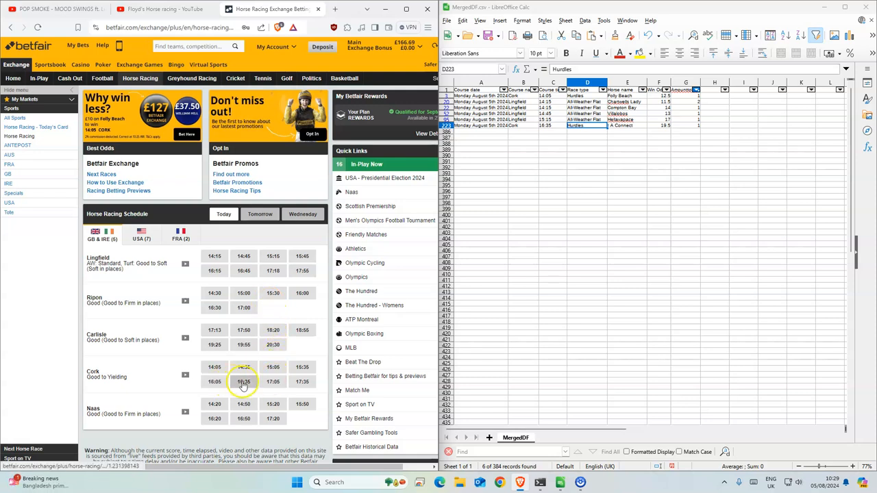
Step: Open the 16:35 Cork market and start a £1 back bet on I A Connect at 36
{"action": "left_click", "coordinate": [243, 381]}
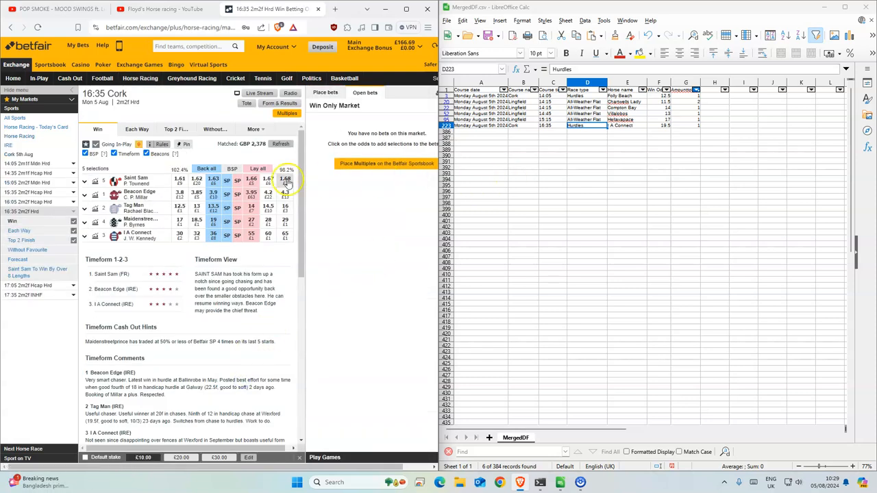
{"action": "left_click", "coordinate": [213, 234]}
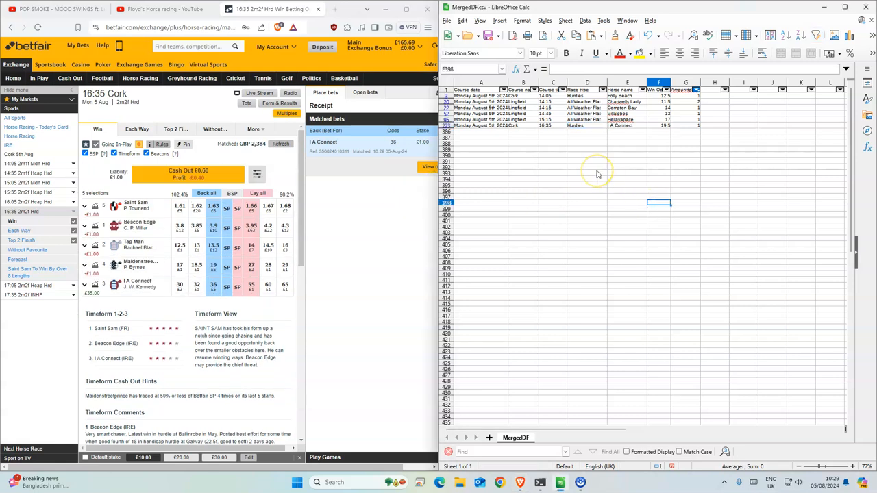
{"action": "mouse_move", "coordinate": [67, 422]}
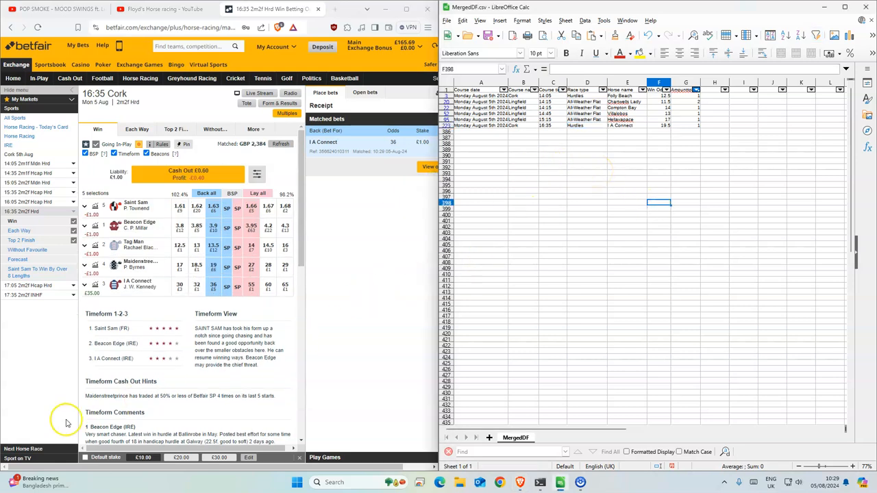